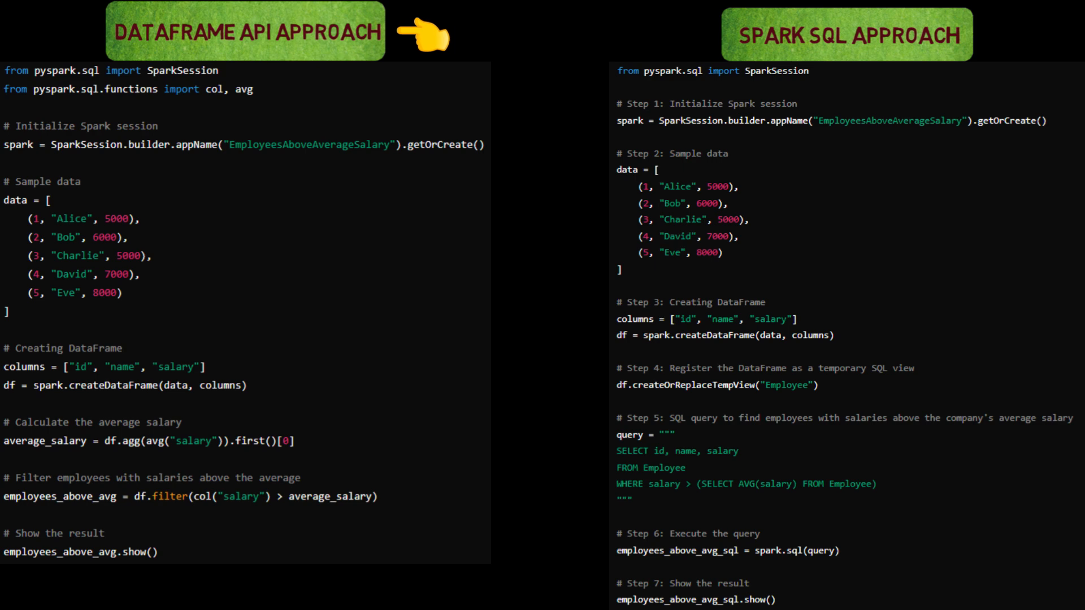
pyautogui.moveTo(676, 31)
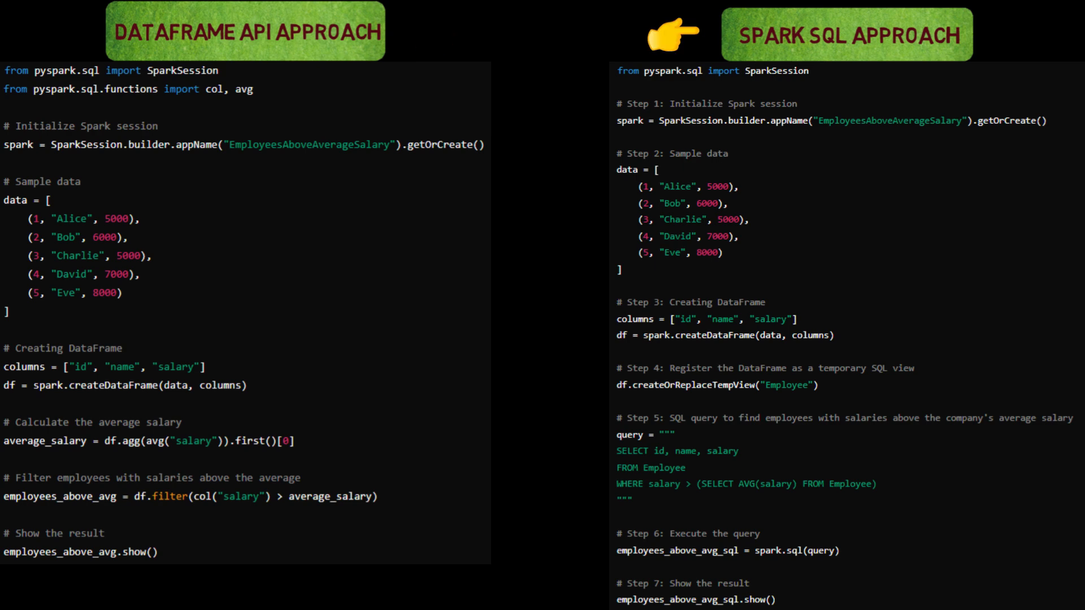